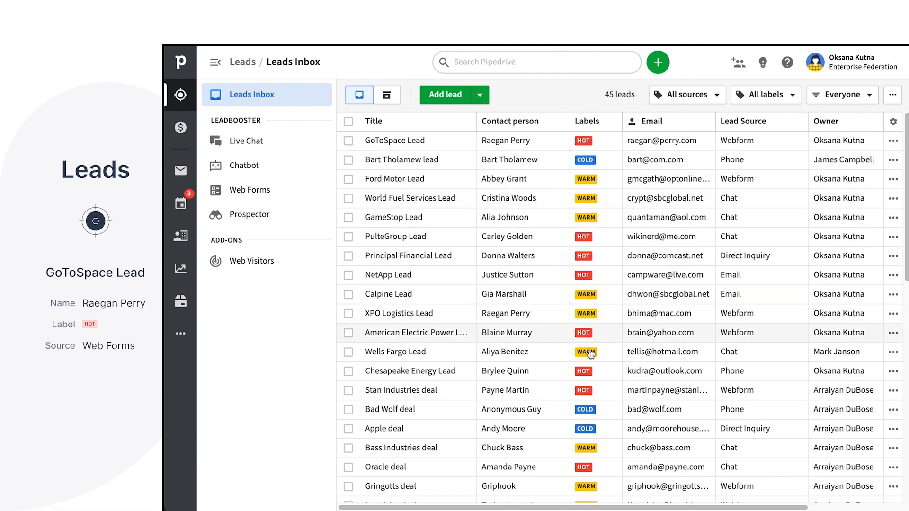
{"action": "mouse_move", "coordinate": [439, 138]}
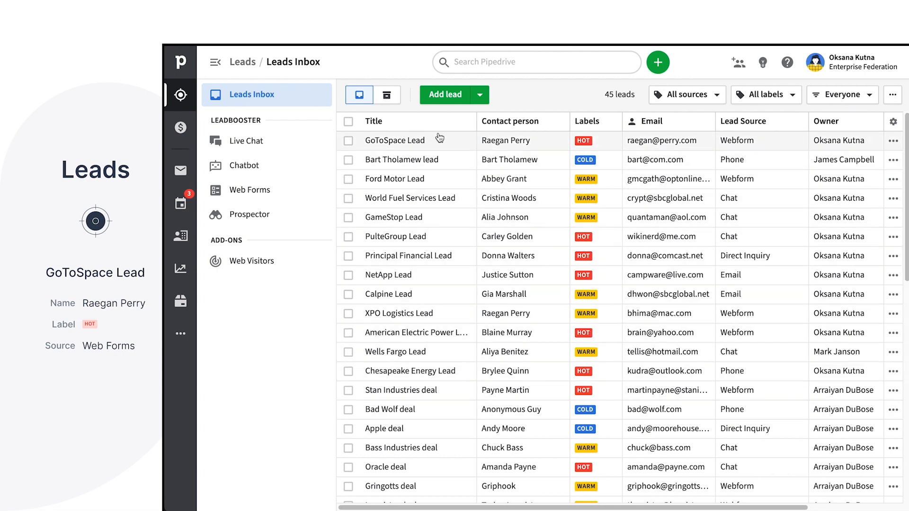
- Open the GoToSpace Lead's detail panel from the Leads Inbox
{"action": "left_click", "coordinate": [395, 140]}
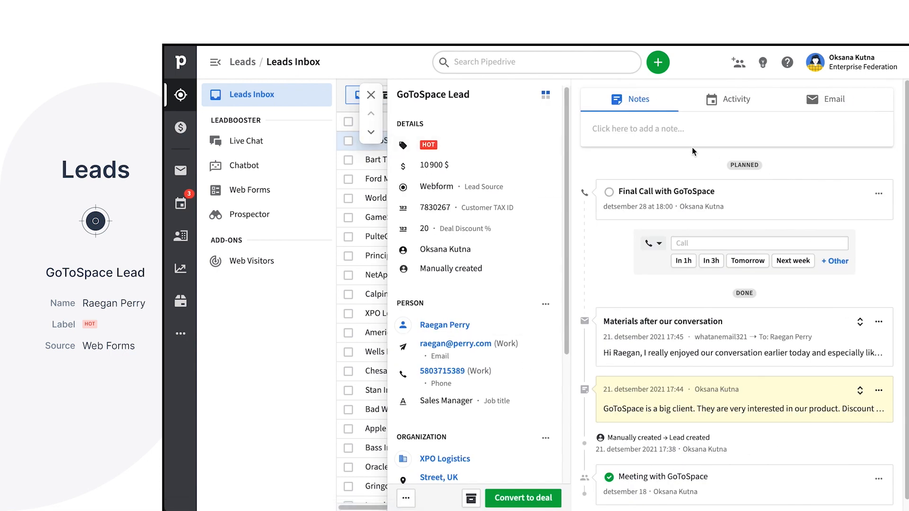
{"action": "mouse_move", "coordinate": [523, 497]}
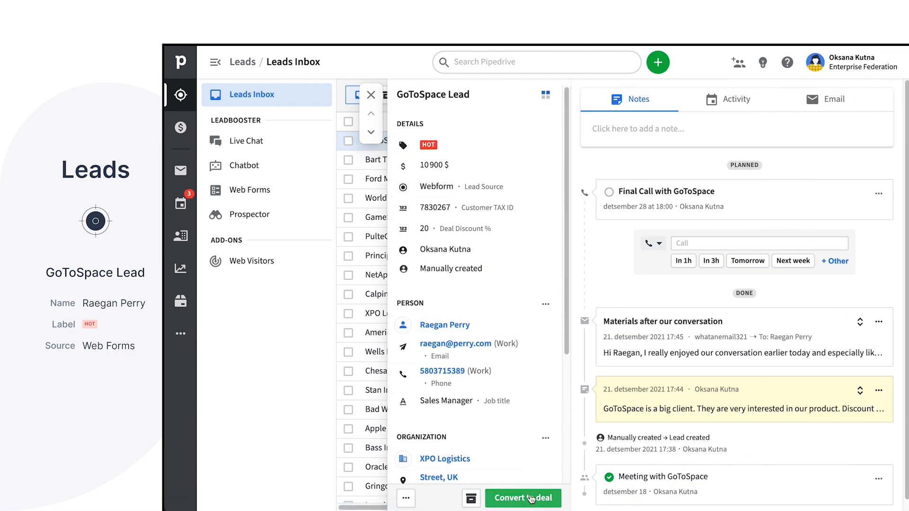
- Convert the GoToSpace Lead to a deal and look down its new deal page
{"action": "left_click", "coordinate": [521, 498]}
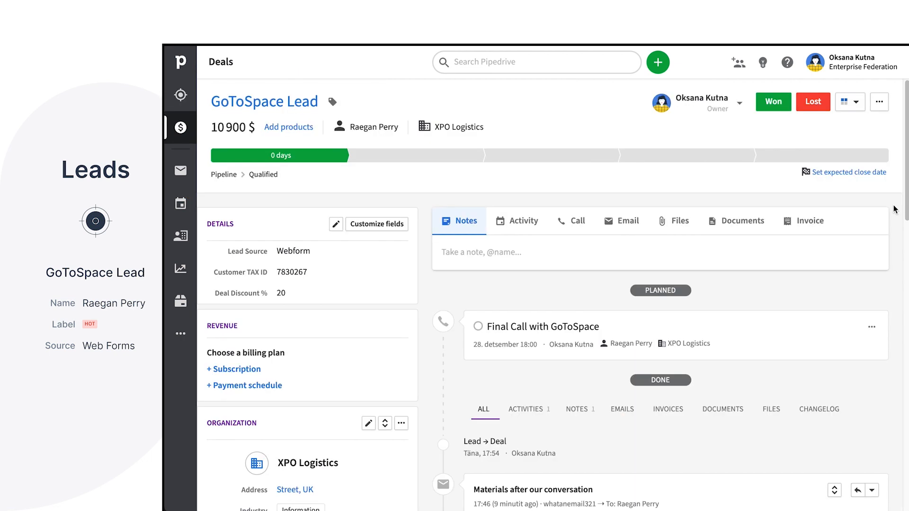
{"action": "scroll", "scroll_direction": "down", "scroll_amount": 3}
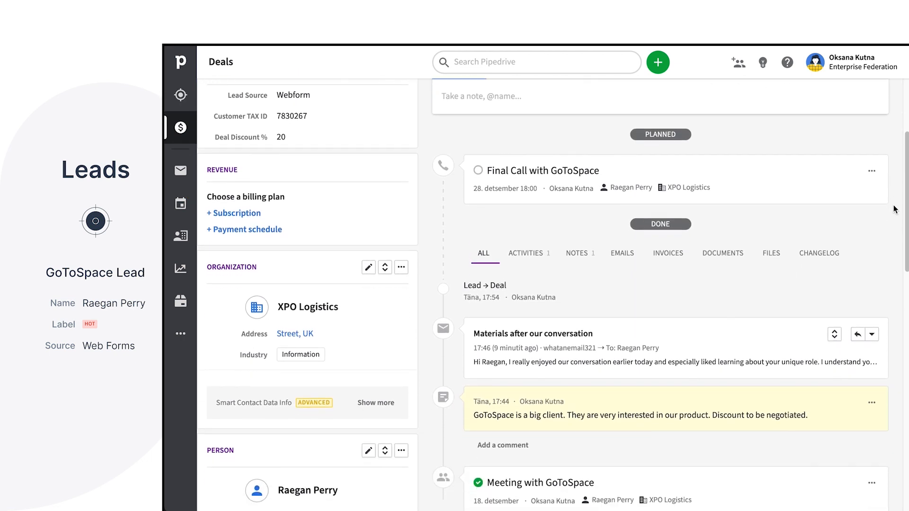
{"action": "scroll", "scroll_direction": "down", "scroll_amount": 3}
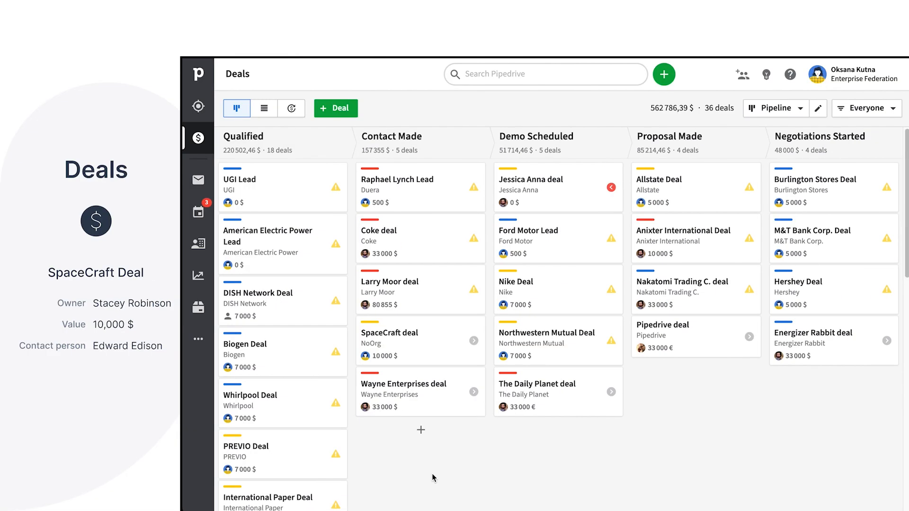
{"action": "mouse_move", "coordinate": [401, 477]}
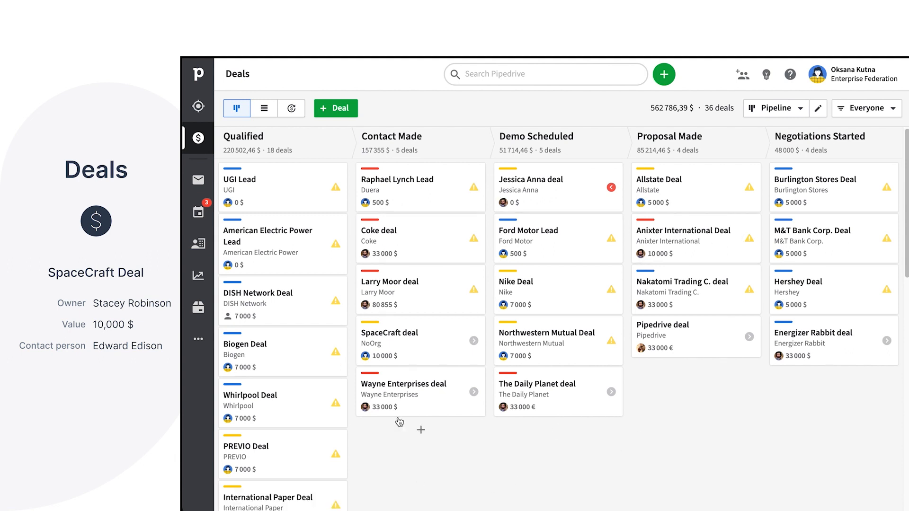
{"action": "mouse_move", "coordinate": [592, 448]}
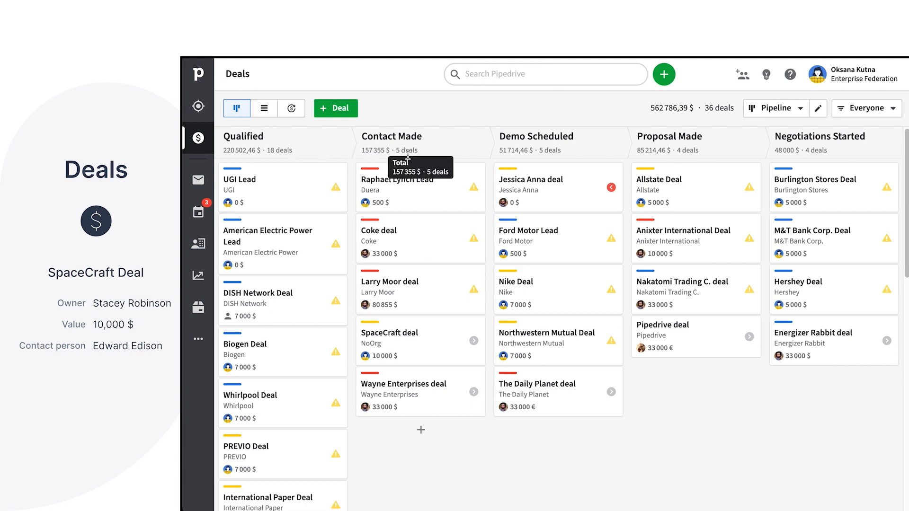
{"action": "mouse_move", "coordinate": [784, 149]}
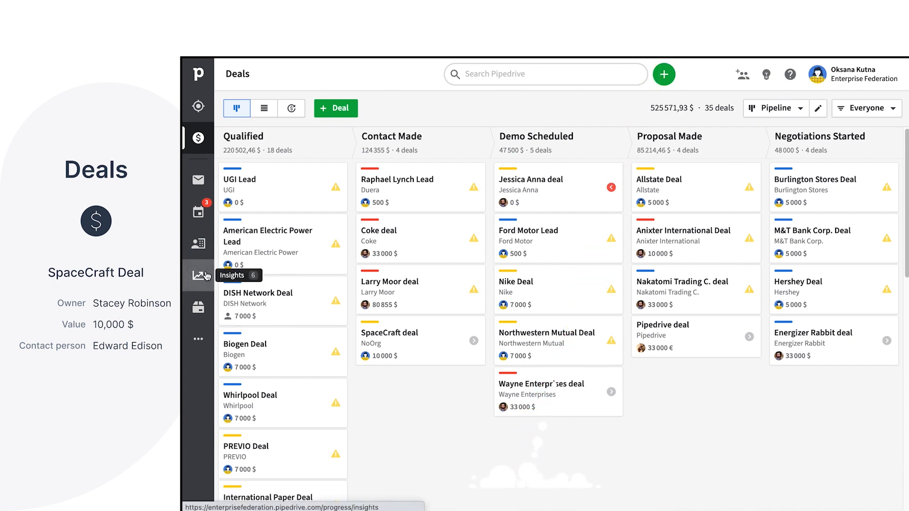
{"action": "left_click", "coordinate": [198, 276]}
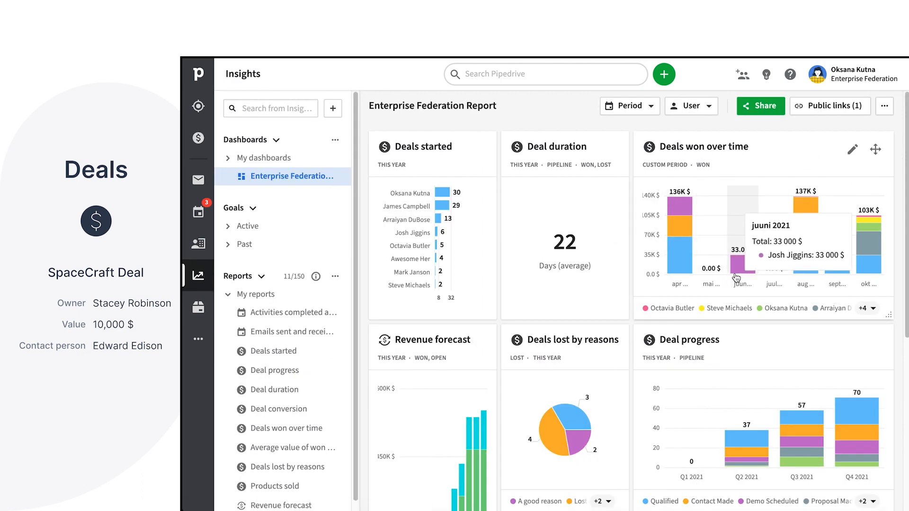
{"action": "mouse_move", "coordinate": [806, 277]}
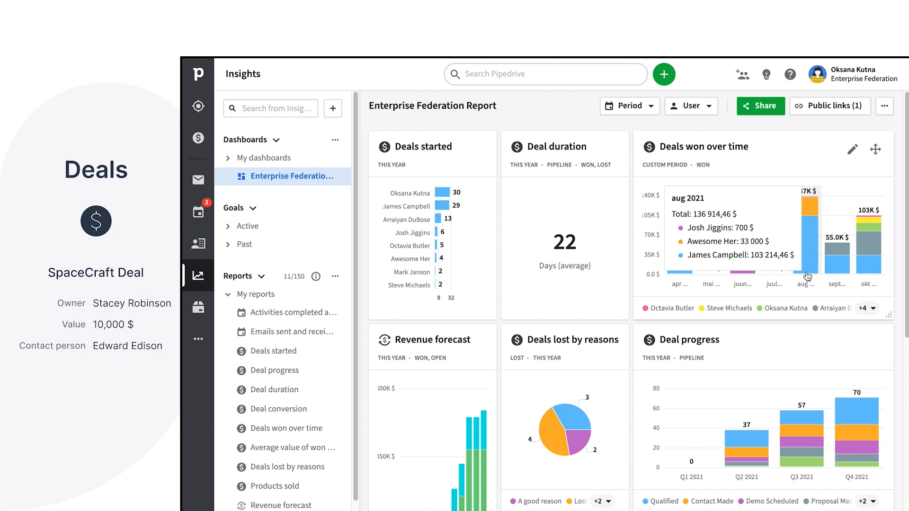
{"action": "left_click", "coordinate": [197, 138]}
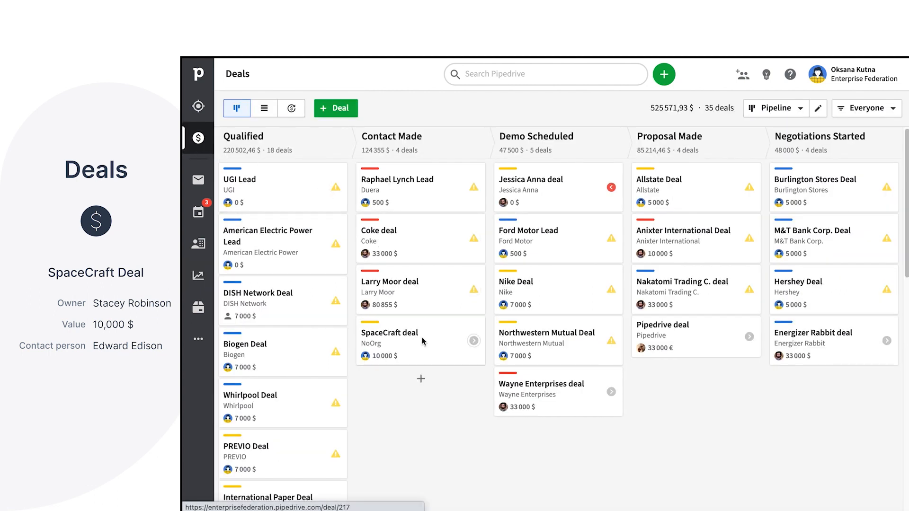
- Review the SpaceCraft deal's payments and history, then move its card out of Contact Made
{"action": "left_click", "coordinate": [388, 333]}
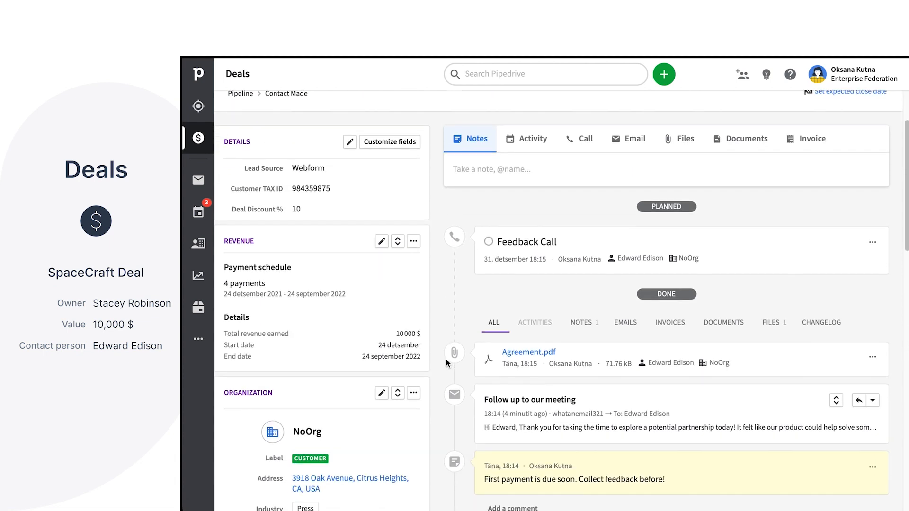
{"action": "scroll", "scroll_direction": "down", "scroll_amount": 3}
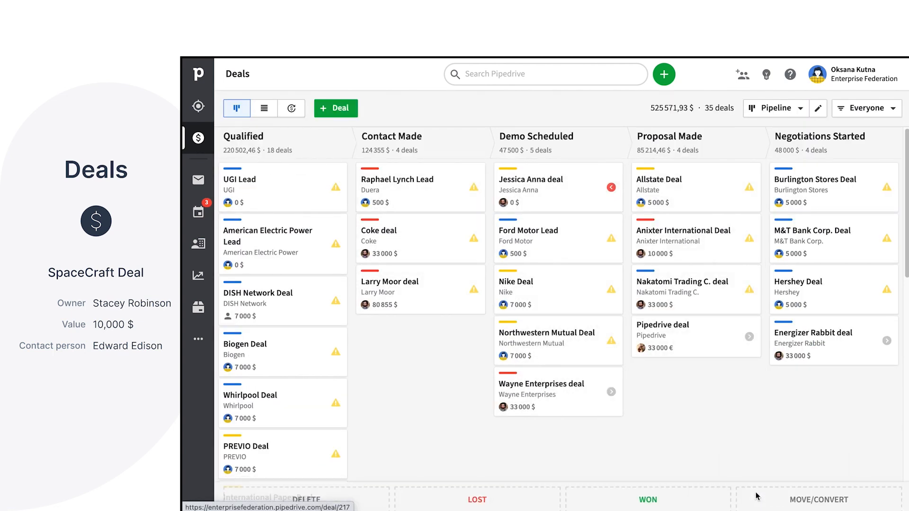
{"action": "left_click", "coordinate": [818, 500]}
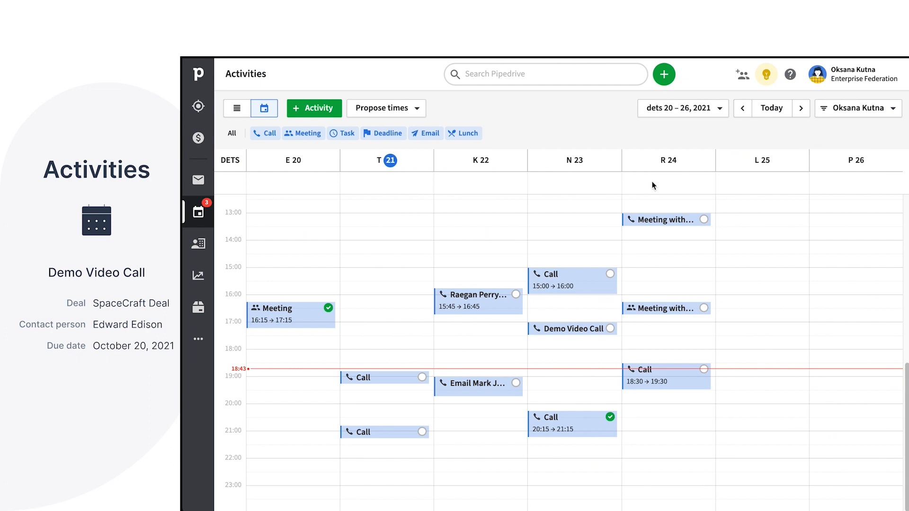
{"action": "mouse_move", "coordinate": [584, 245]}
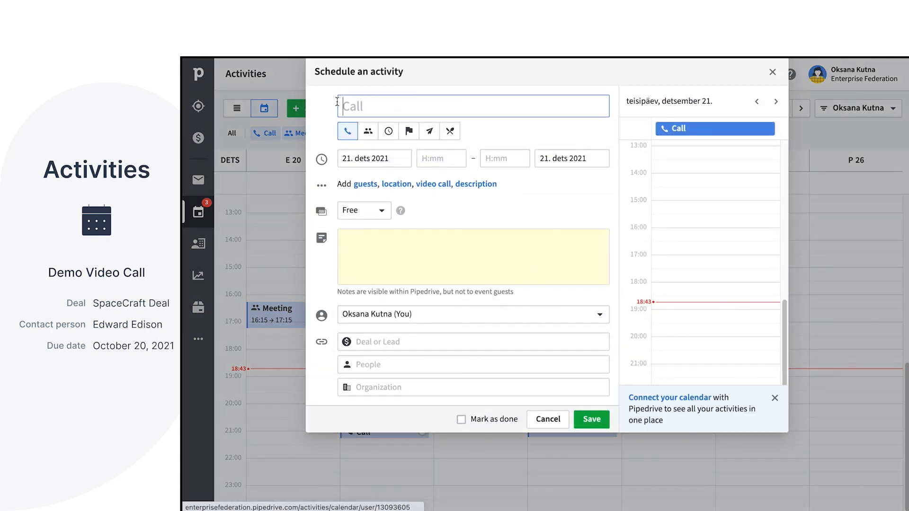
- Save a 'Demo Video Call' activity for 21 December with a Zoom meeting link
{"action": "type", "text": "Demo Video Call"}
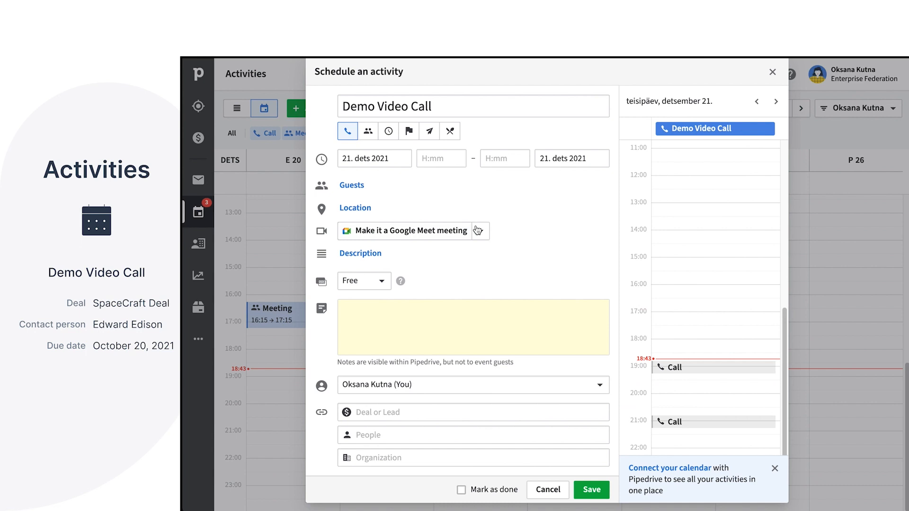
{"action": "left_click", "coordinate": [411, 230]}
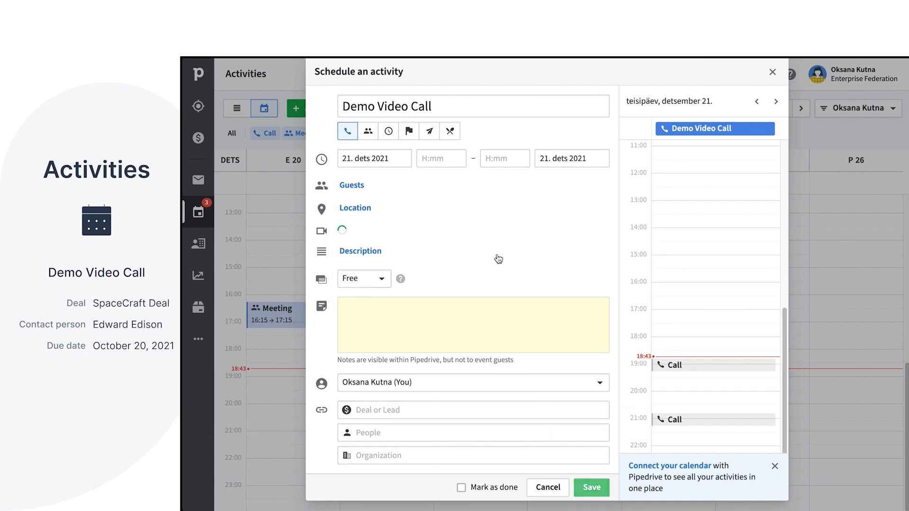
{"action": "left_click", "coordinate": [341, 229]}
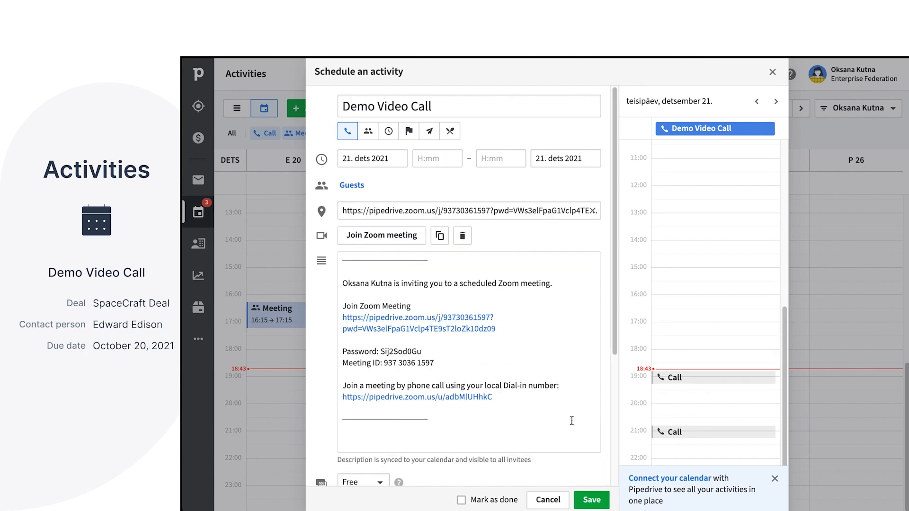
{"action": "left_click", "coordinate": [590, 500]}
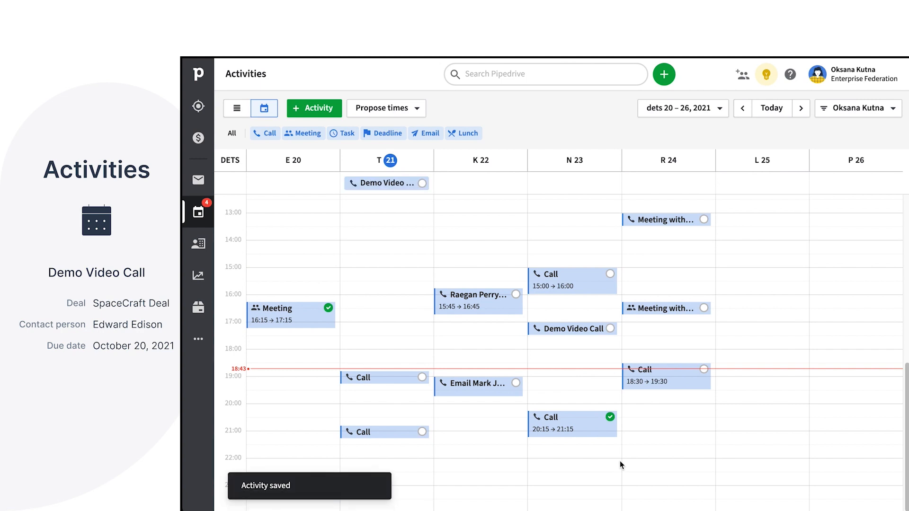
{"action": "left_click", "coordinate": [198, 243]}
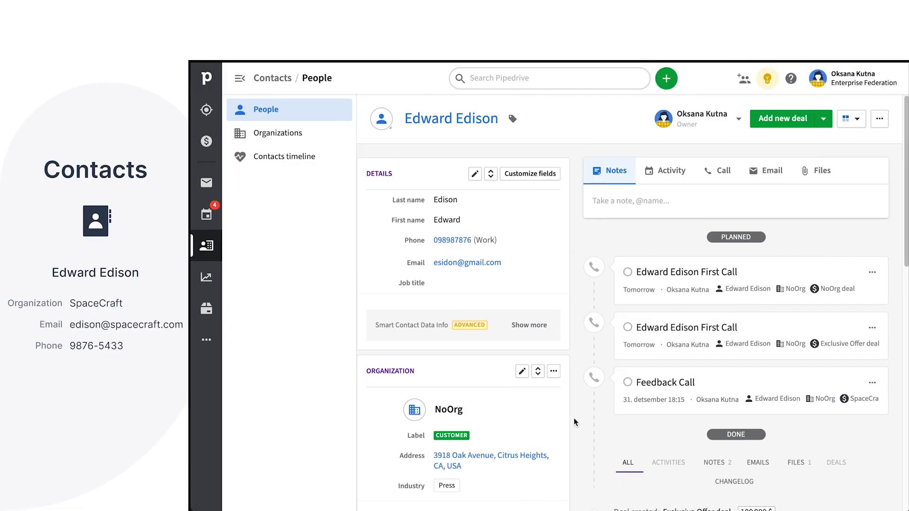
{"action": "scroll", "scroll_direction": "down", "scroll_amount": 3}
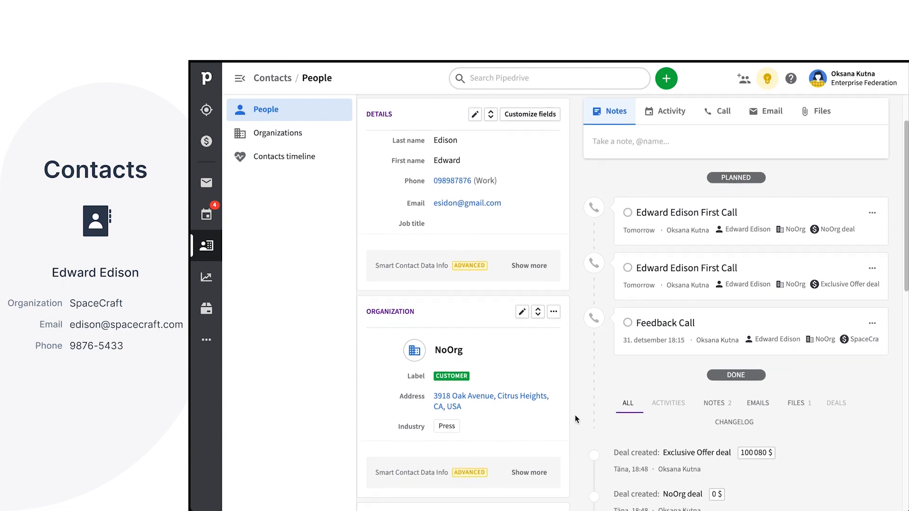
{"action": "scroll", "scroll_direction": "down", "scroll_amount": 3}
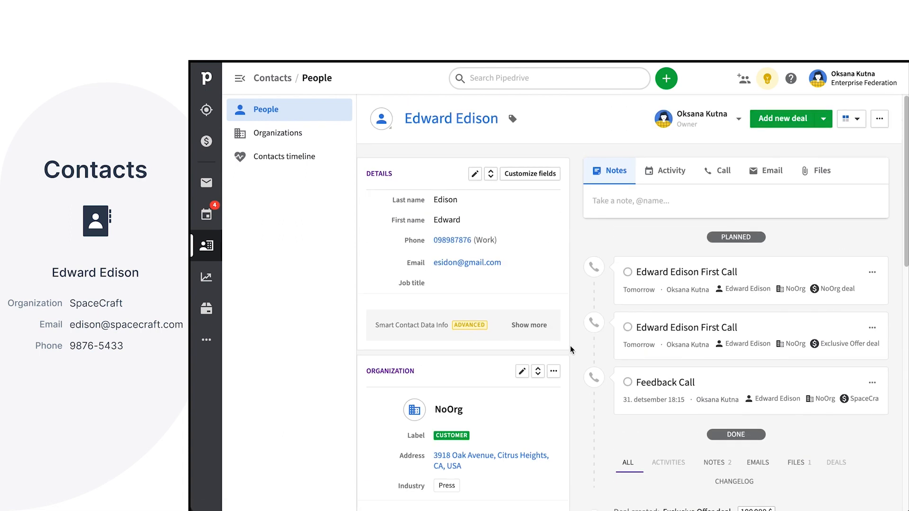
{"action": "mouse_move", "coordinate": [453, 240]}
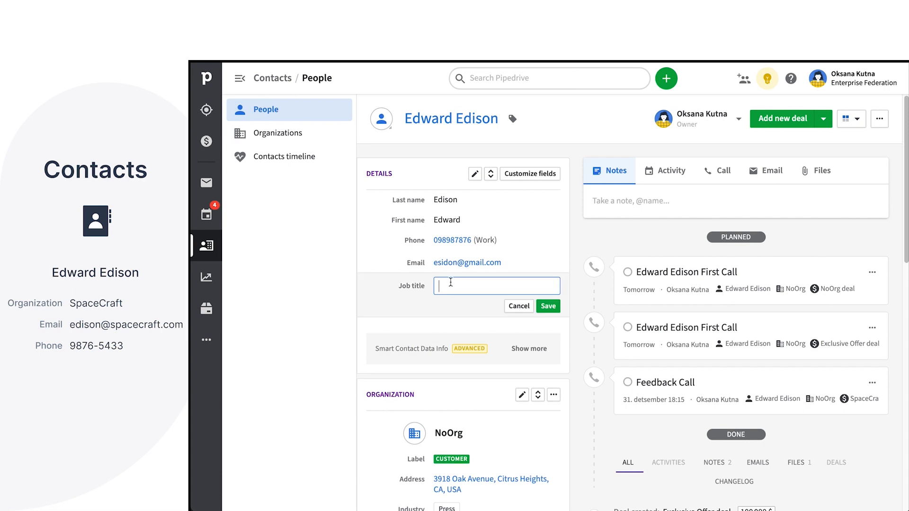
{"action": "type", "text": "CEO"}
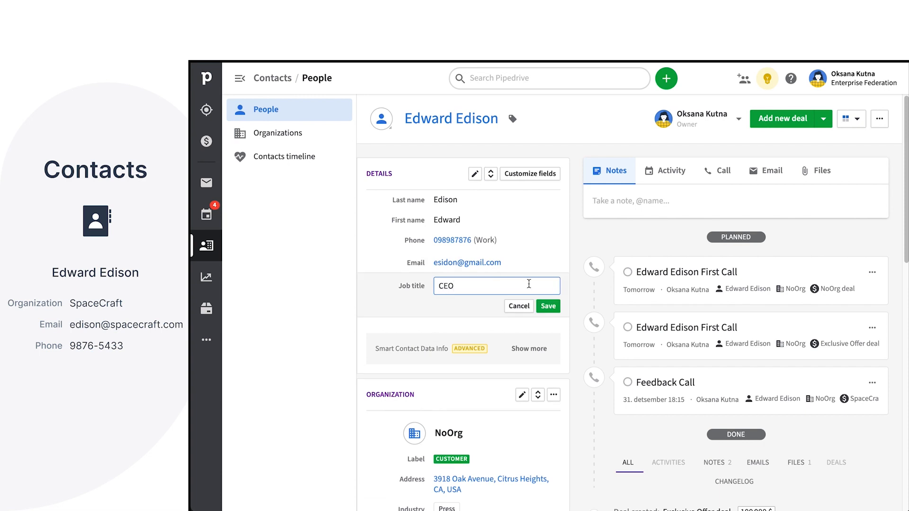
{"action": "left_click", "coordinate": [546, 306]}
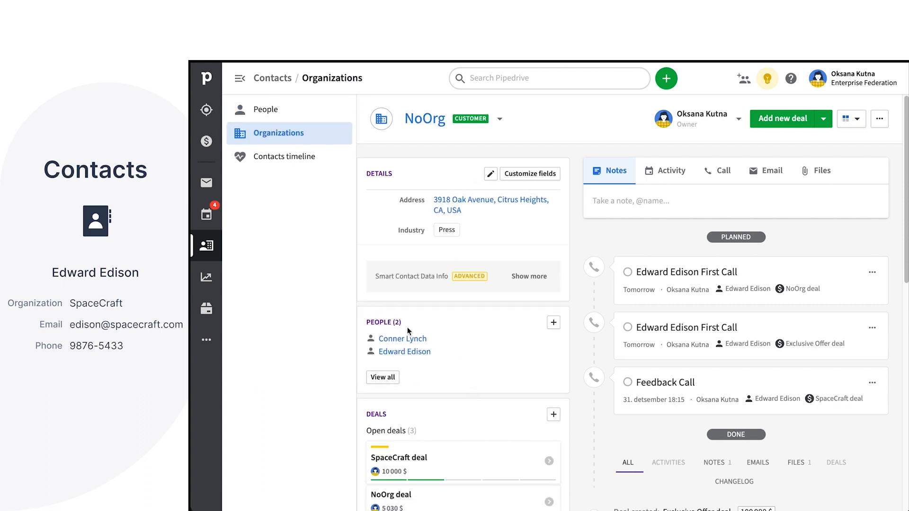
{"action": "mouse_move", "coordinate": [404, 352]}
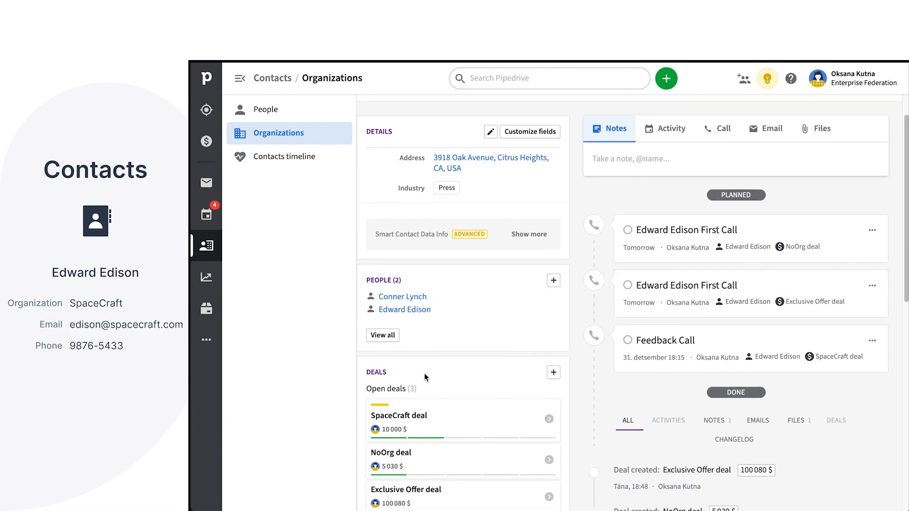
- Scroll through NoOrg's deals, Agreement.pdf, follow-up email and history timeline
{"action": "scroll", "scroll_direction": "down", "scroll_amount": 3}
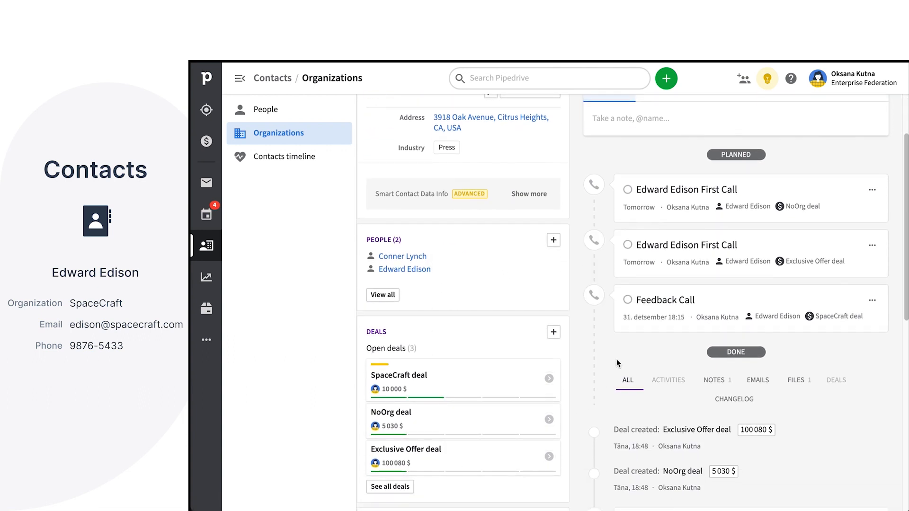
{"action": "mouse_move", "coordinate": [664, 317]}
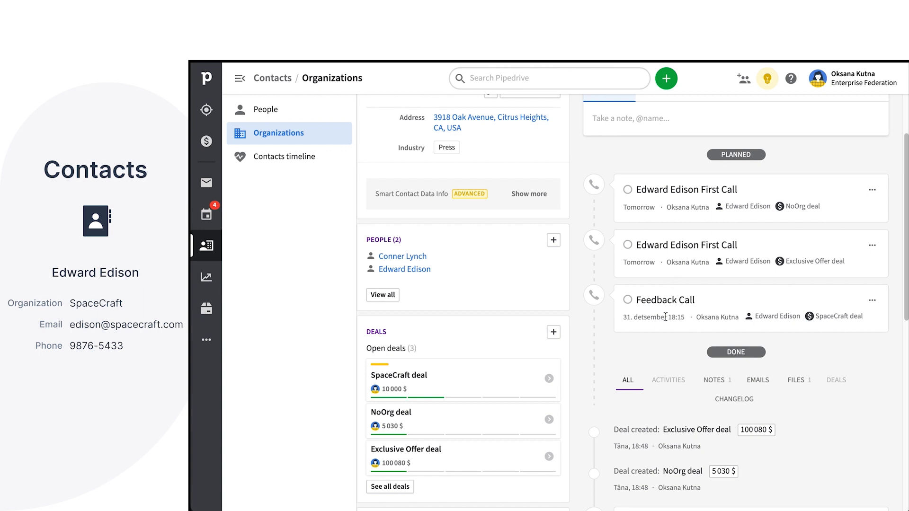
{"action": "scroll", "scroll_direction": "down", "scroll_amount": 3}
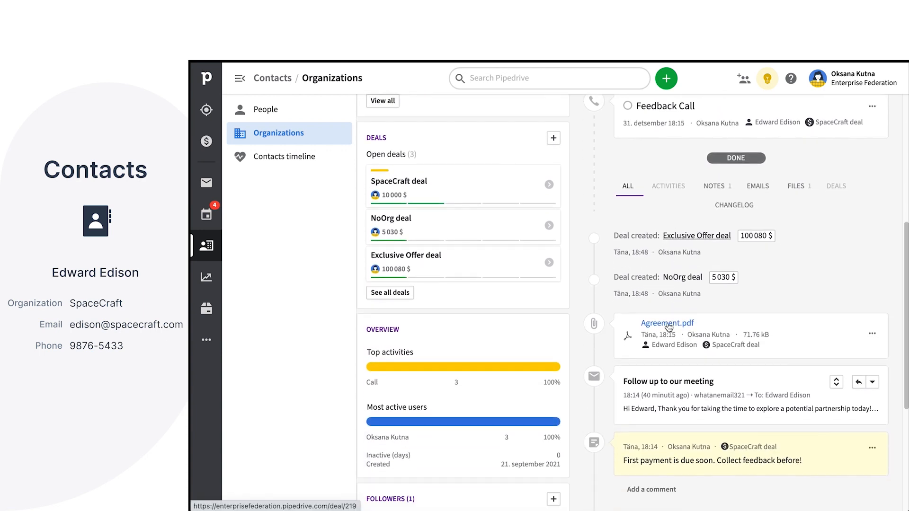
{"action": "scroll", "scroll_direction": "down", "scroll_amount": 3}
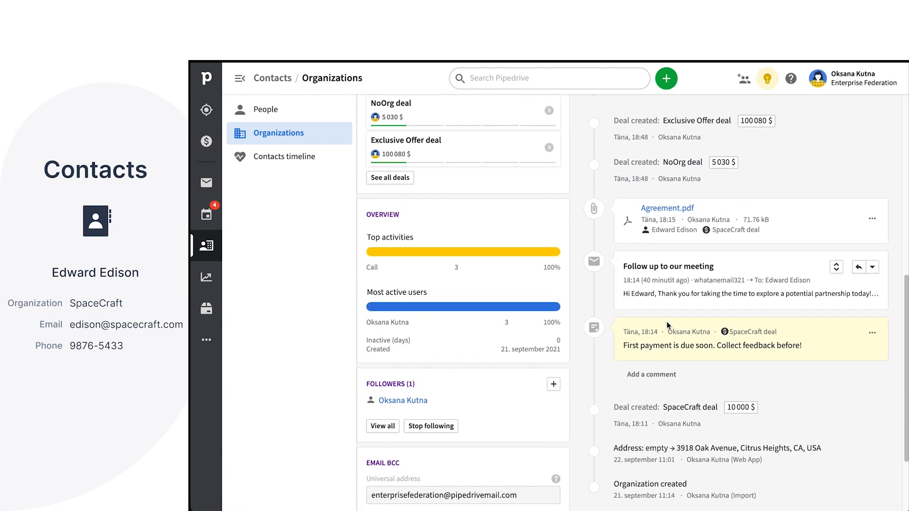
{"action": "scroll", "scroll_direction": "down", "scroll_amount": 3}
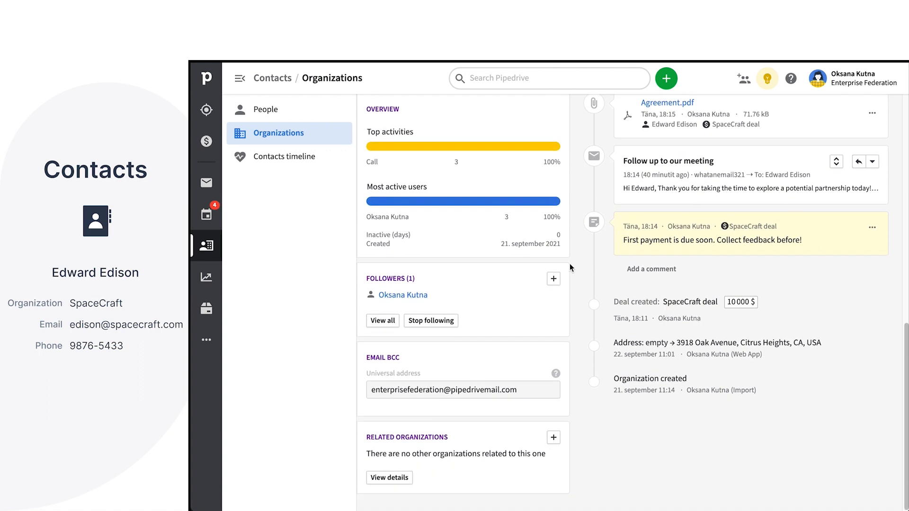
{"action": "mouse_move", "coordinate": [570, 278]}
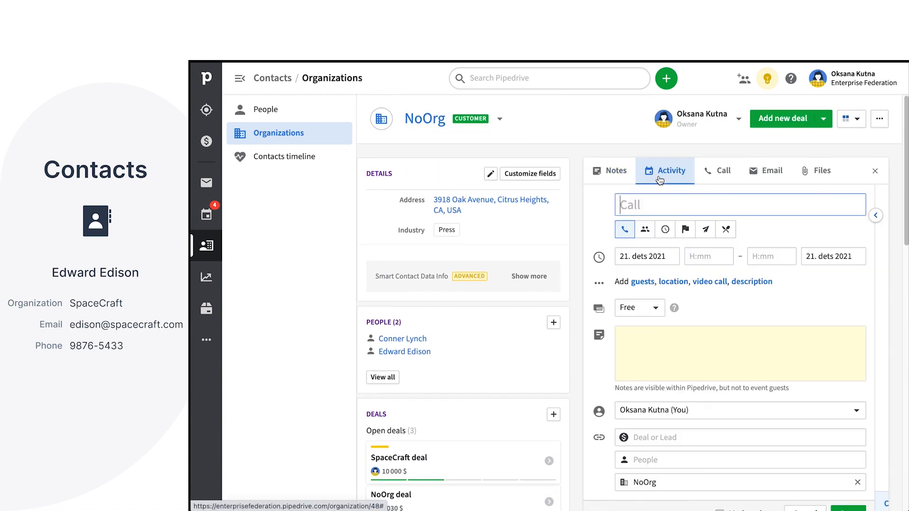
- Browse Leads Inbox and People contacts, then show the Activities calendar for 20–26 December
{"action": "left_click", "coordinate": [205, 110]}
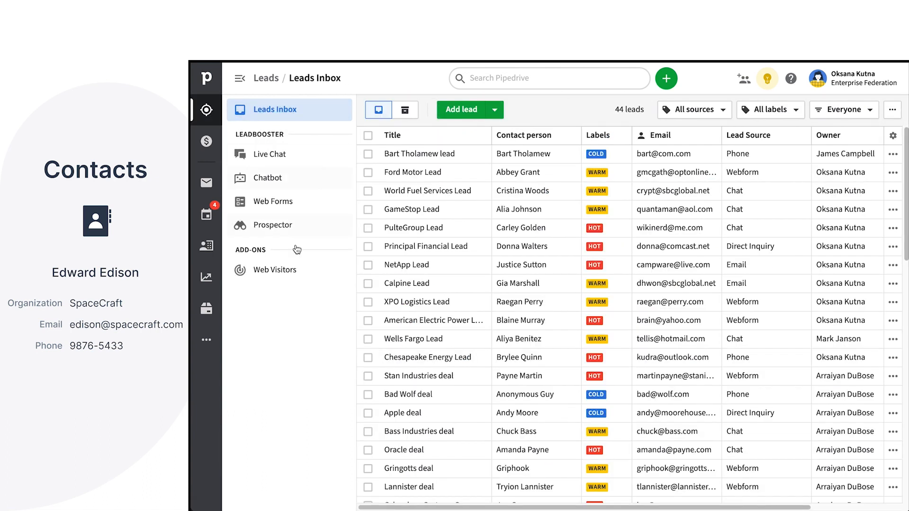
{"action": "left_click", "coordinate": [205, 244]}
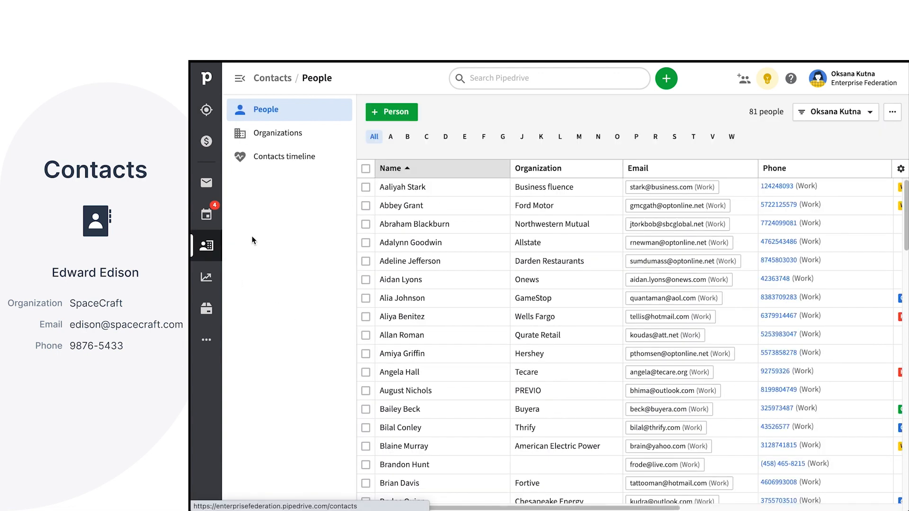
{"action": "mouse_move", "coordinate": [226, 220]}
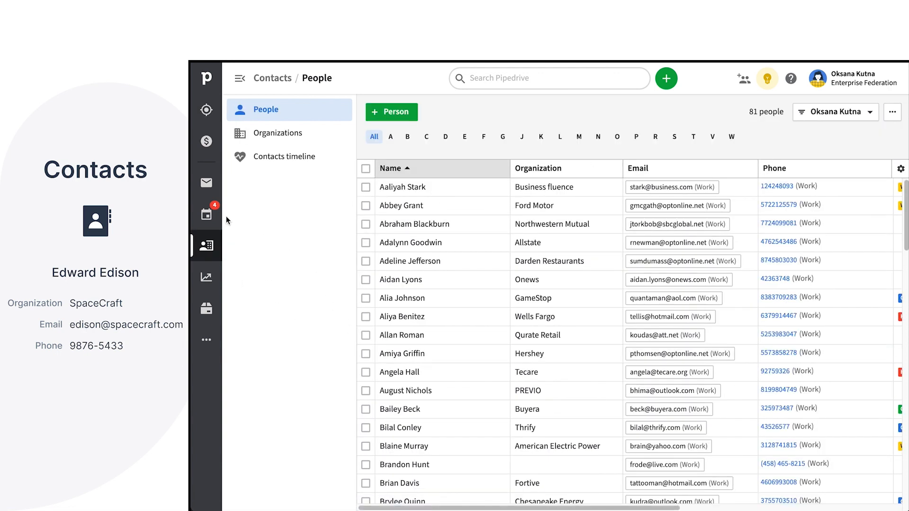
{"action": "left_click", "coordinate": [207, 214]}
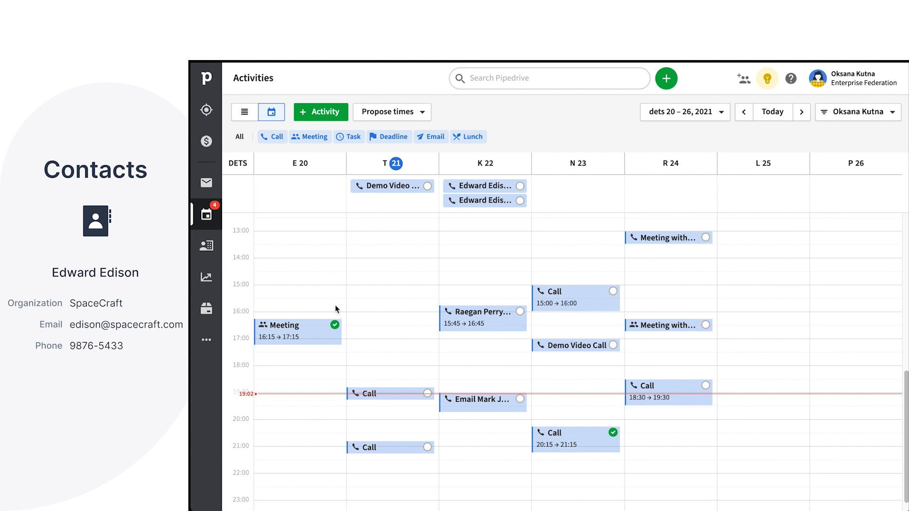
{"action": "left_click", "coordinate": [207, 140]}
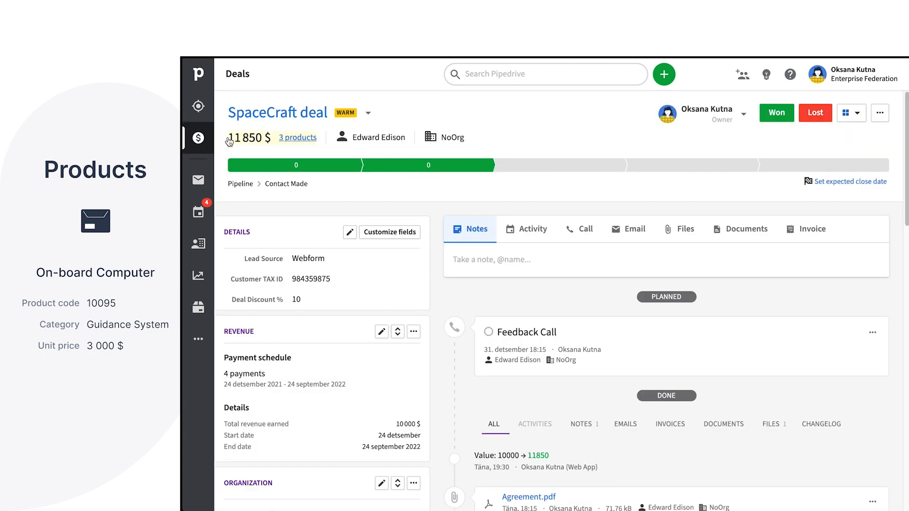
- Review SpaceCraft's products: Rocket Interface, Transistor and Water purification, totaling 11,850 $
{"action": "left_click", "coordinate": [297, 138]}
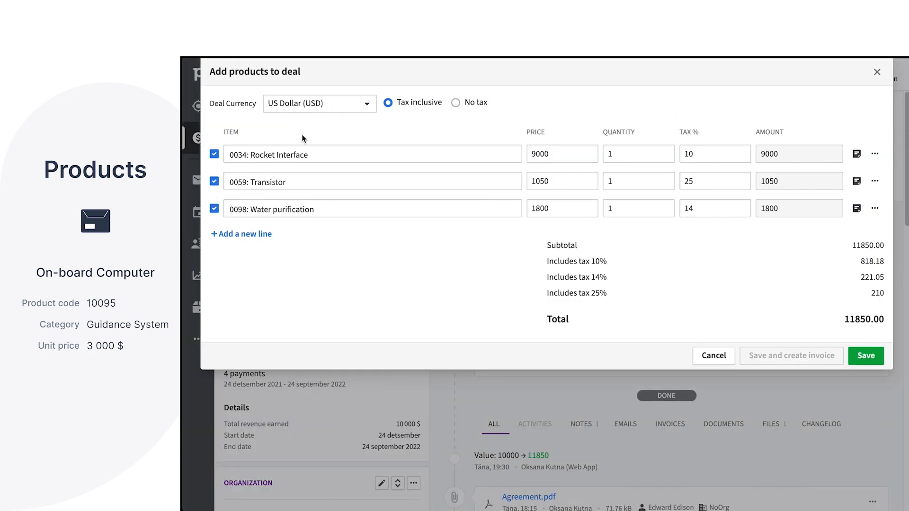
{"action": "mouse_move", "coordinate": [723, 291]}
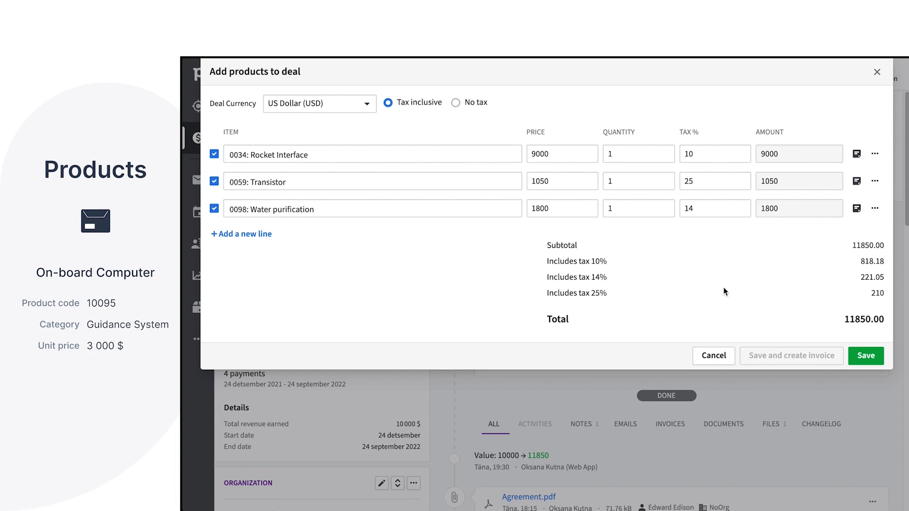